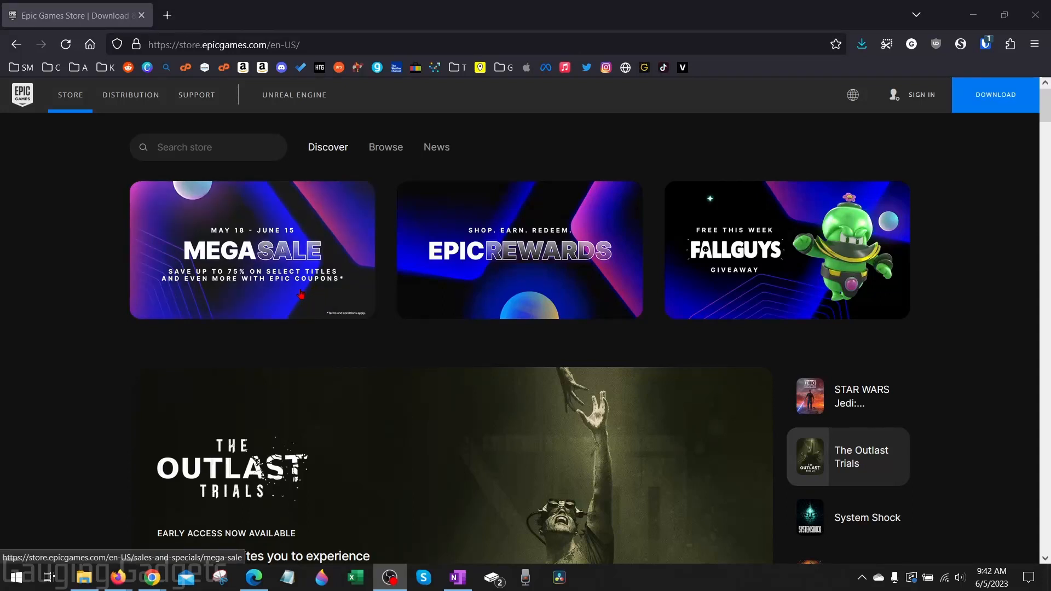
pyautogui.moveTo(387, 260)
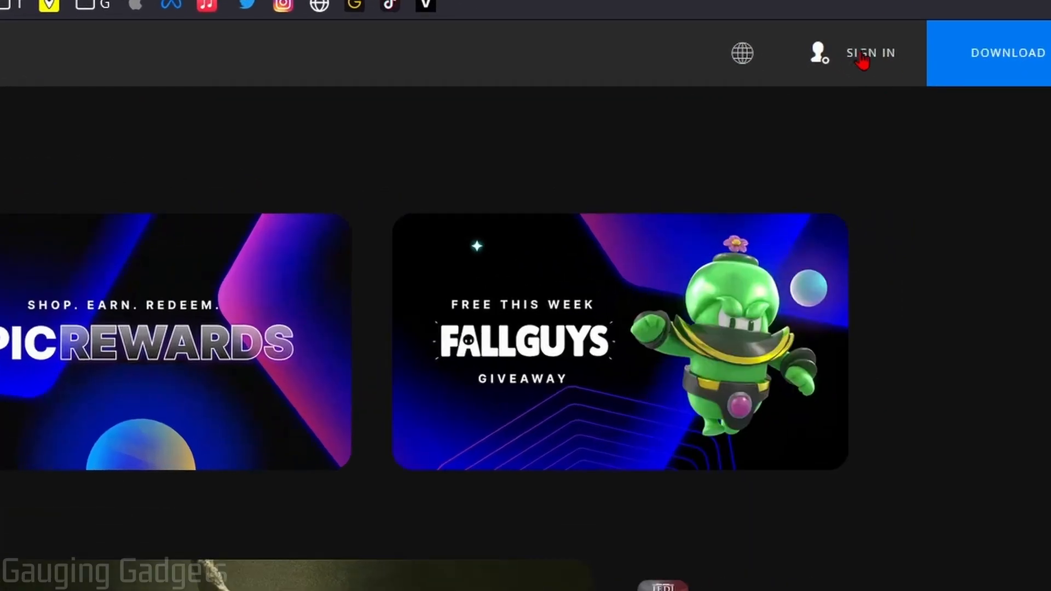
# - Sign in with an Epic Games account and open Account settings at Parental Controls
pyautogui.click(870, 53)
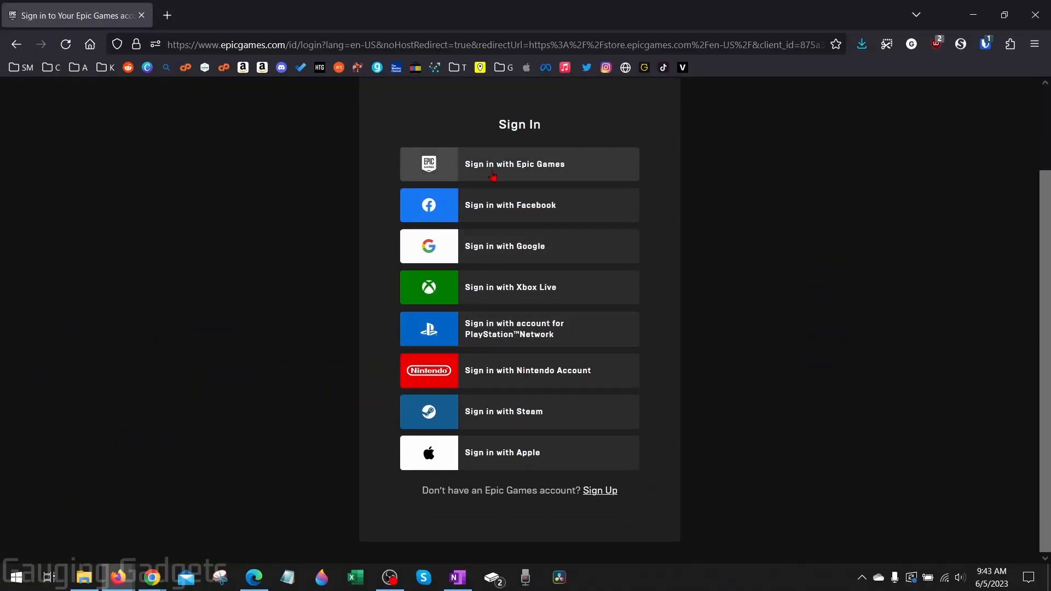
pyautogui.moveTo(495, 170)
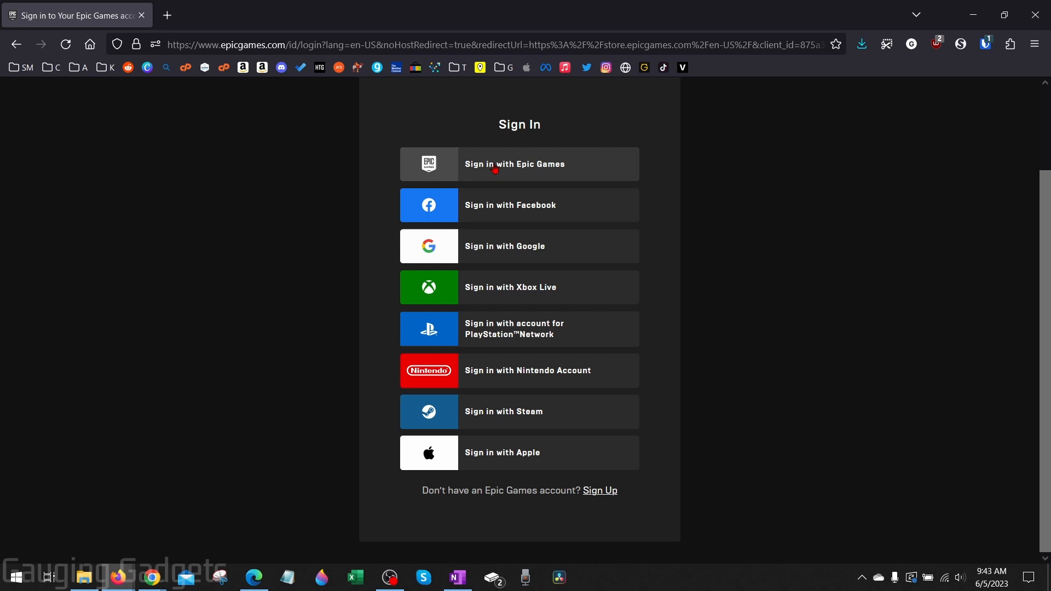
pyautogui.click(518, 164)
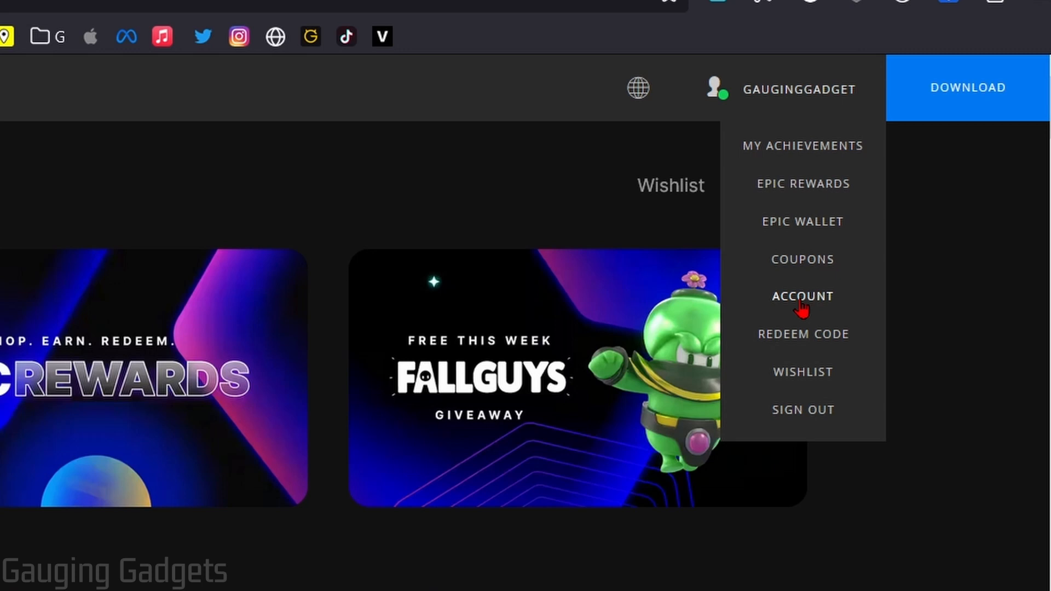
pyautogui.click(802, 296)
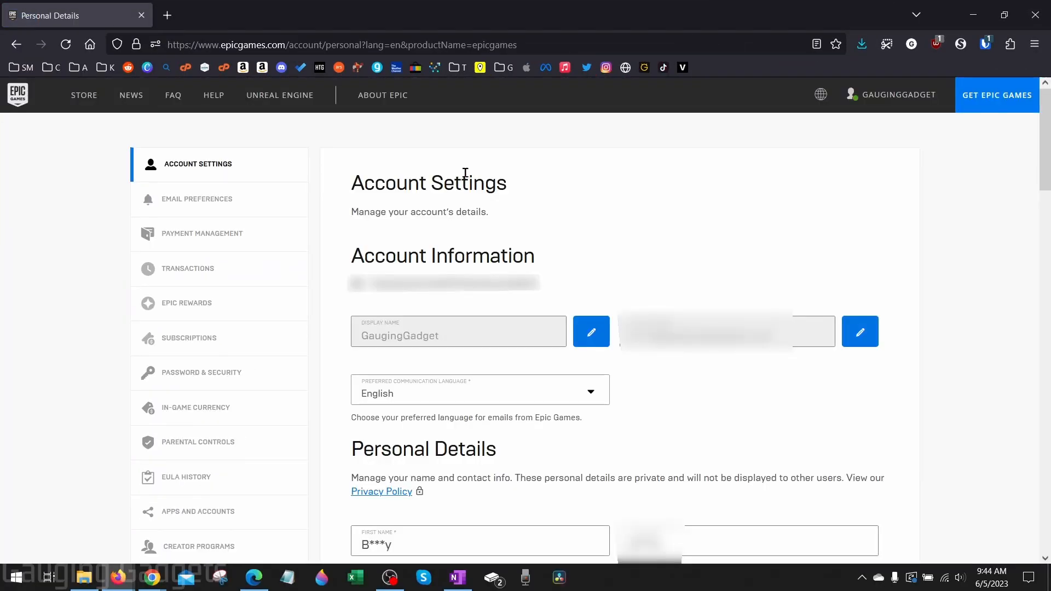
pyautogui.moveTo(411, 179)
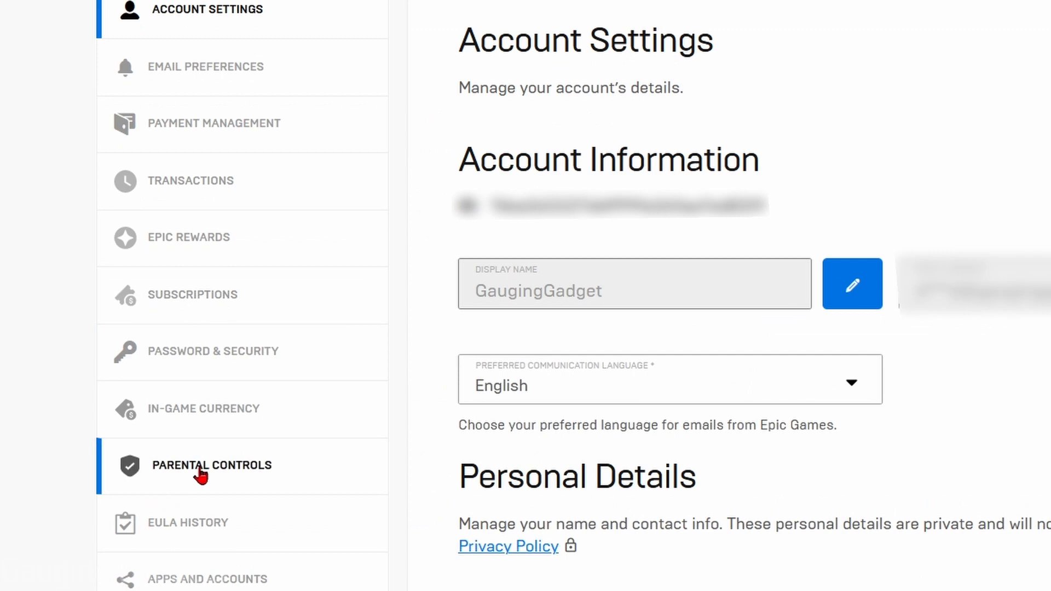
pyautogui.click(211, 466)
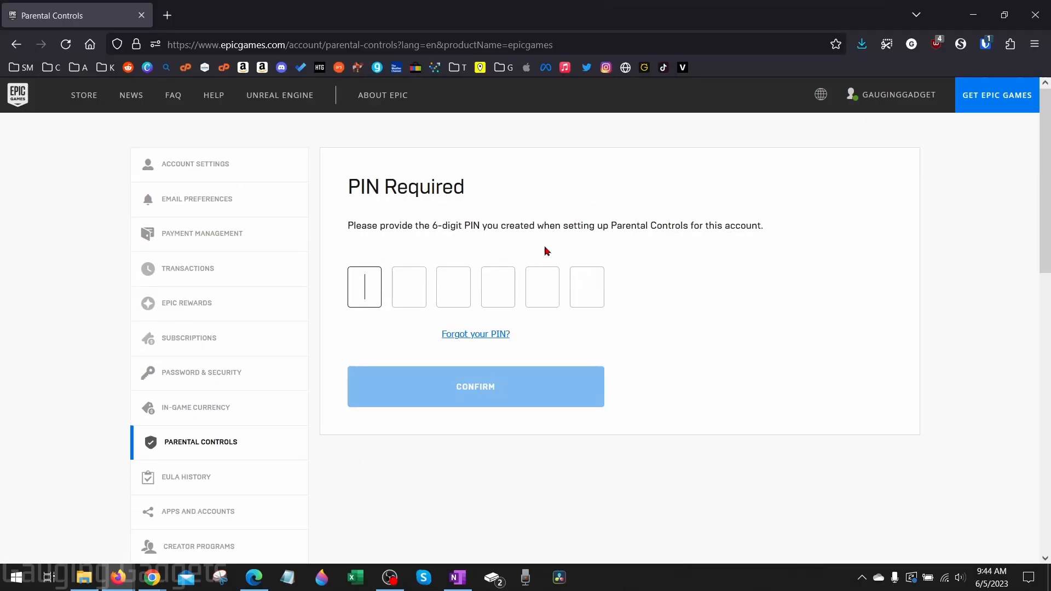
pyautogui.moveTo(468, 248)
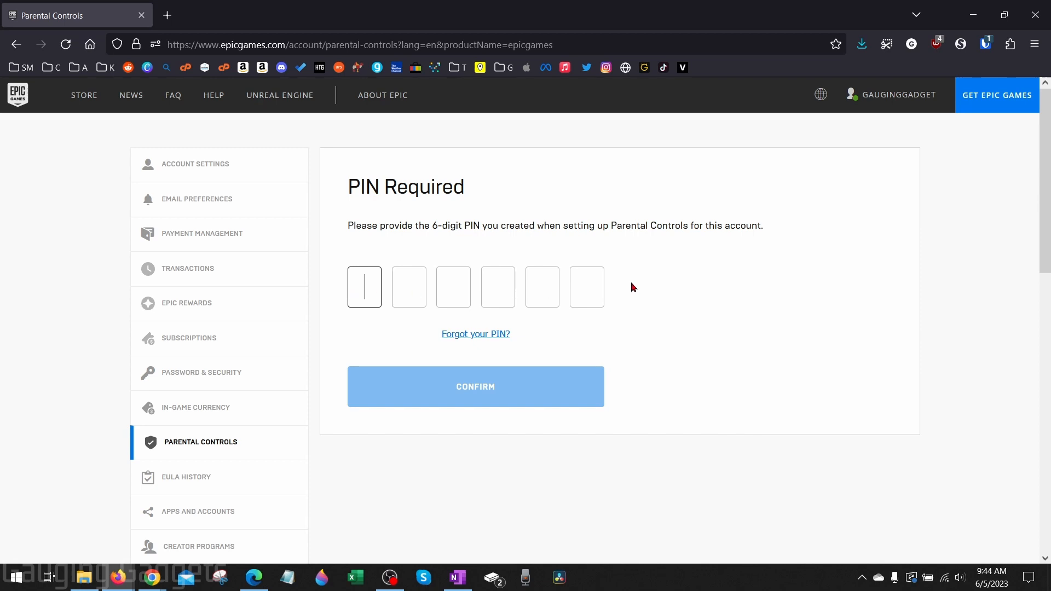
# - Request a PIN reset, then cancel it to reach the Parental Controls settings
pyautogui.click(475, 334)
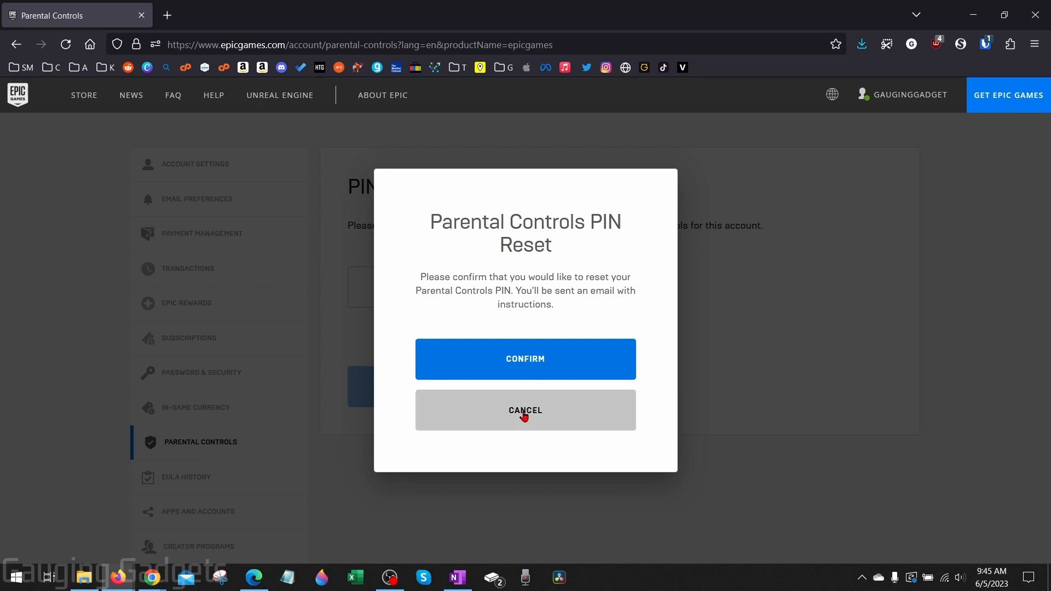
pyautogui.click(525, 410)
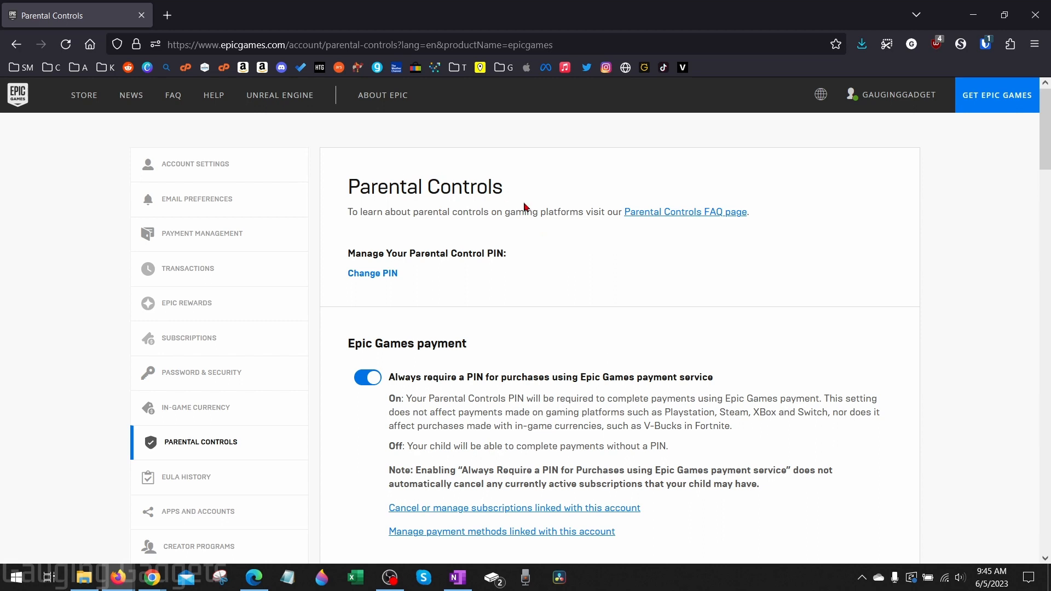
# - Turn off 'Always require a PIN for purchases' and 'Require PIN to add Epic friends'
pyautogui.scroll(-3)
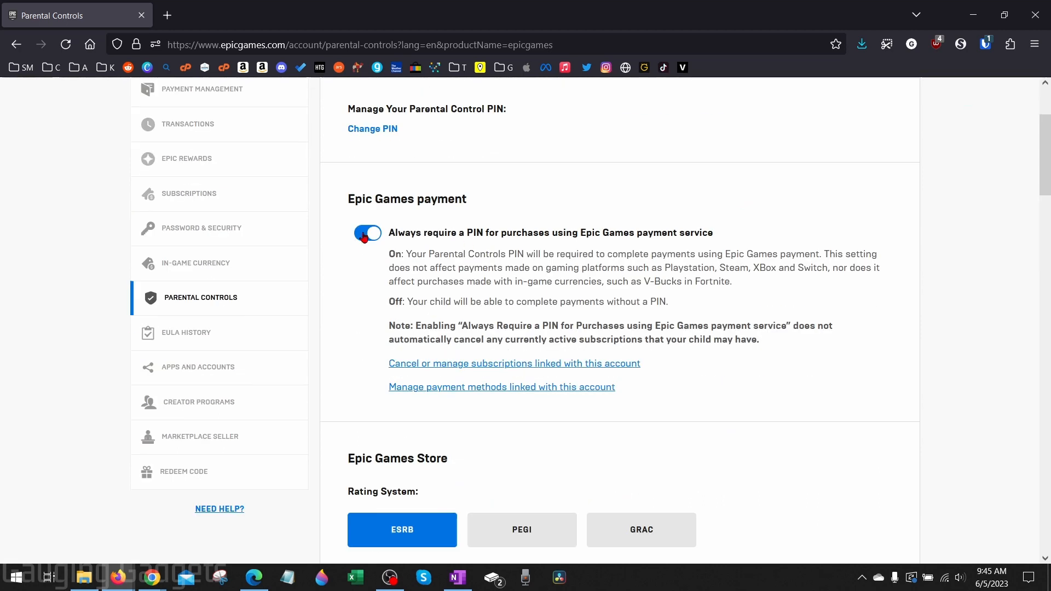
pyautogui.click(367, 233)
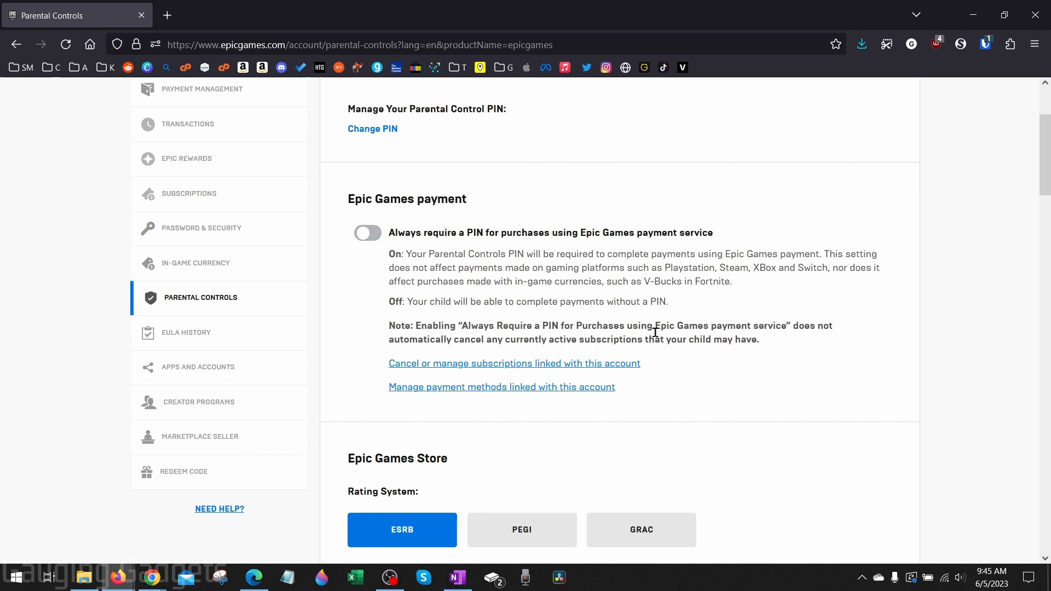
pyautogui.scroll(-3)
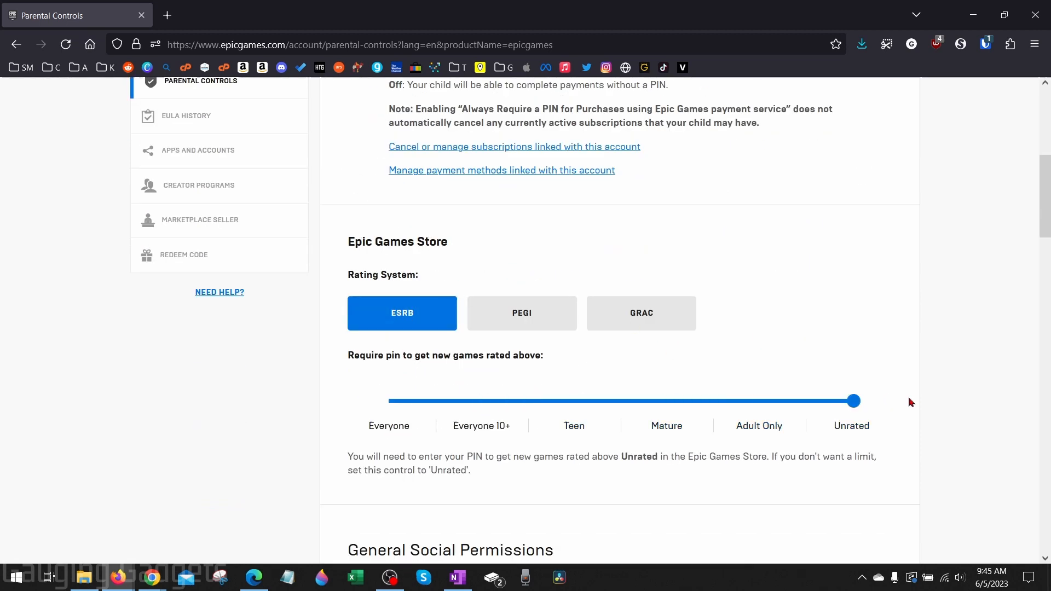
pyautogui.scroll(-3)
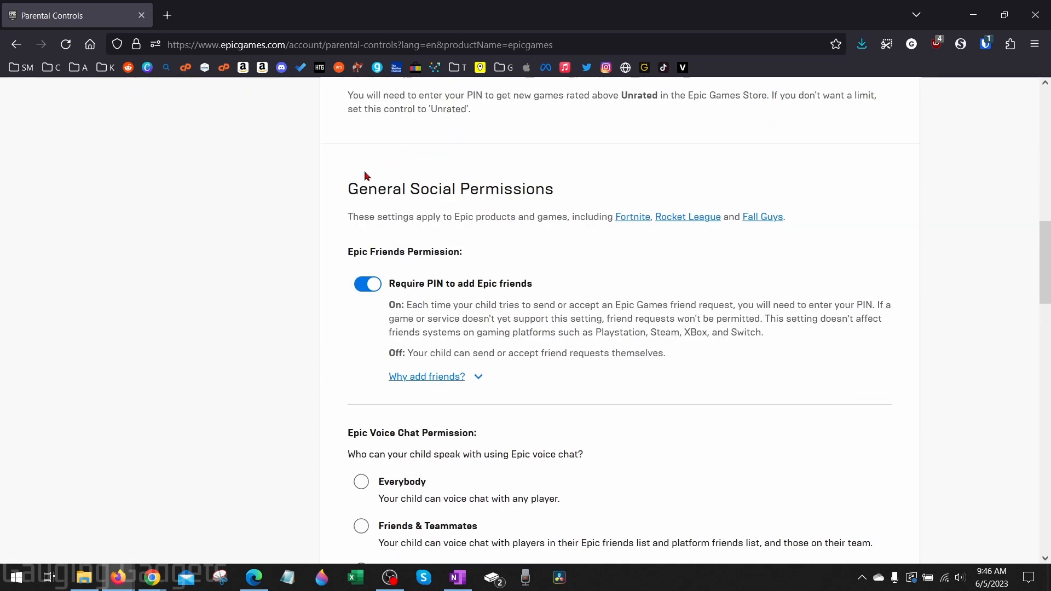
pyautogui.moveTo(374, 254)
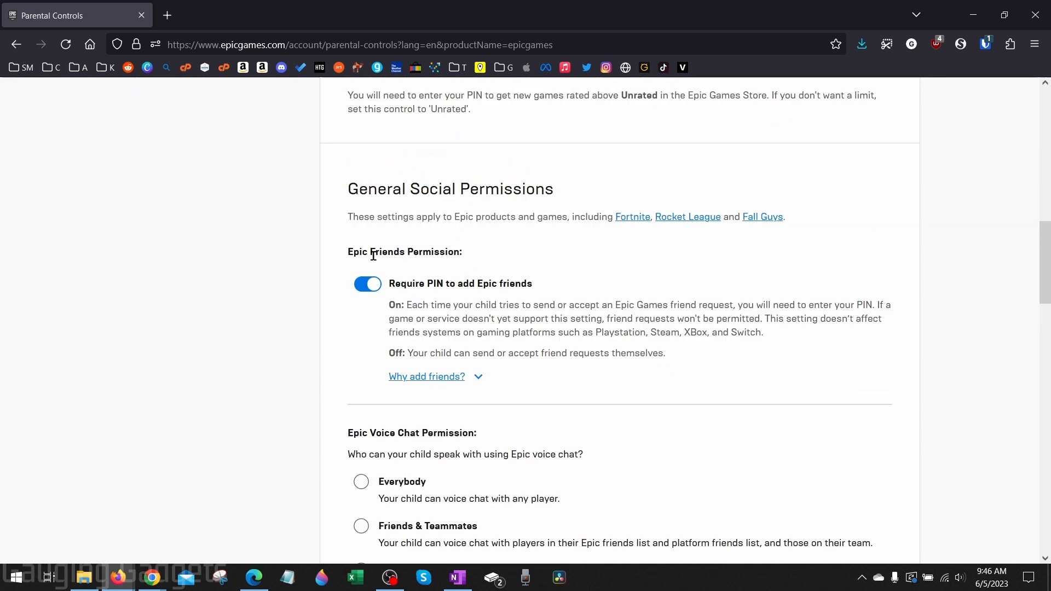
pyautogui.click(368, 284)
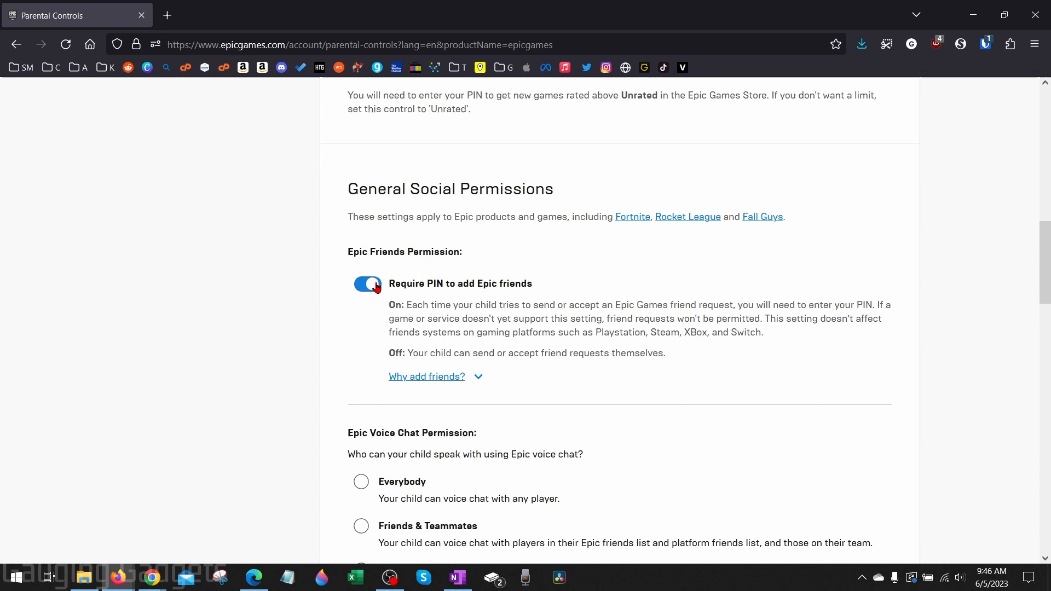
# - Set Epic Voice Chat Permission to Everybody
pyautogui.scroll(-3)
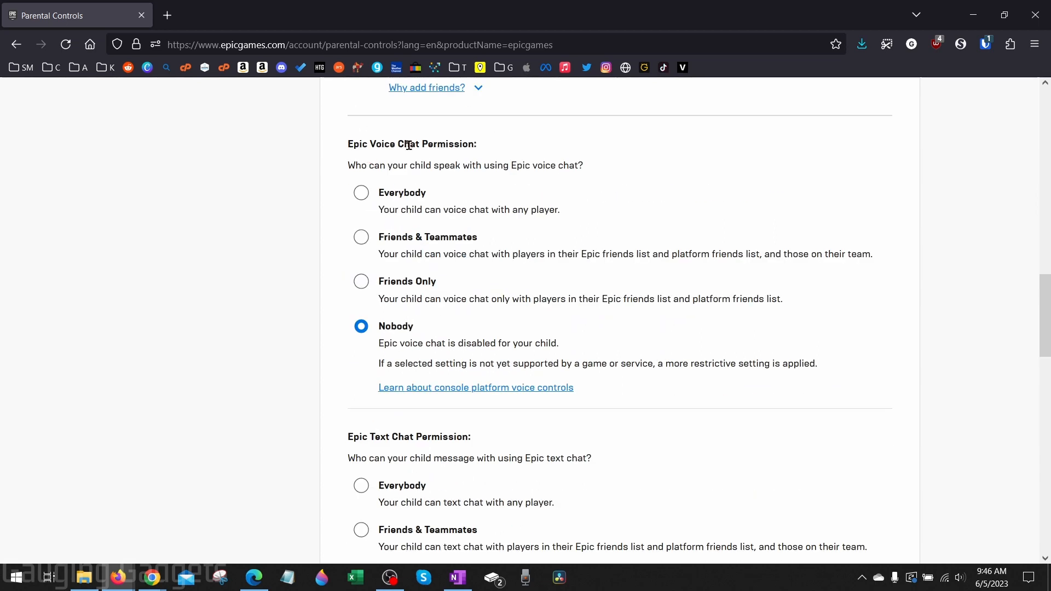
pyautogui.click(360, 193)
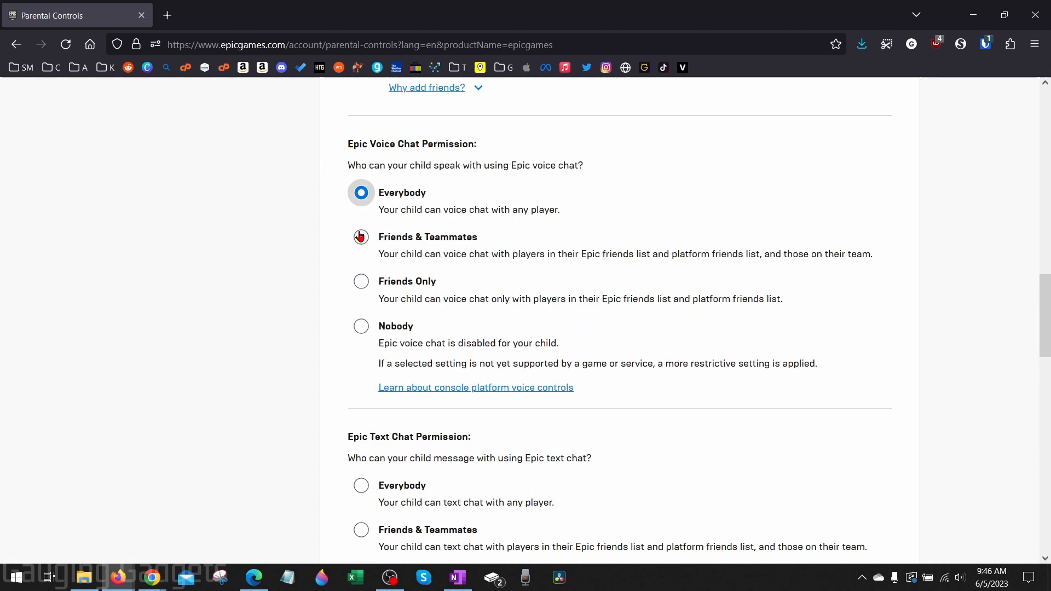
pyautogui.scroll(-3)
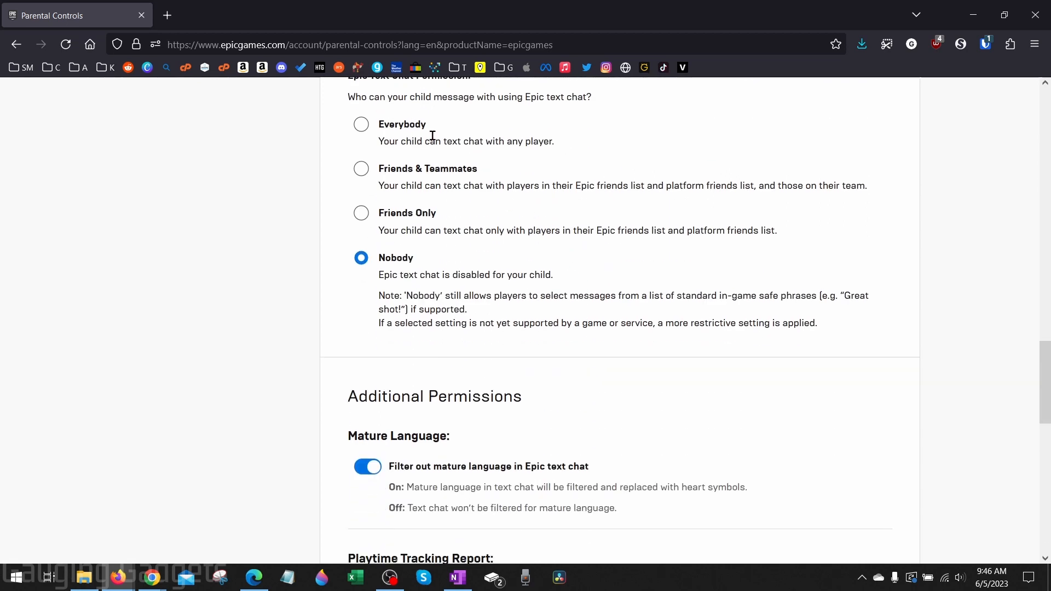
pyautogui.scroll(-3)
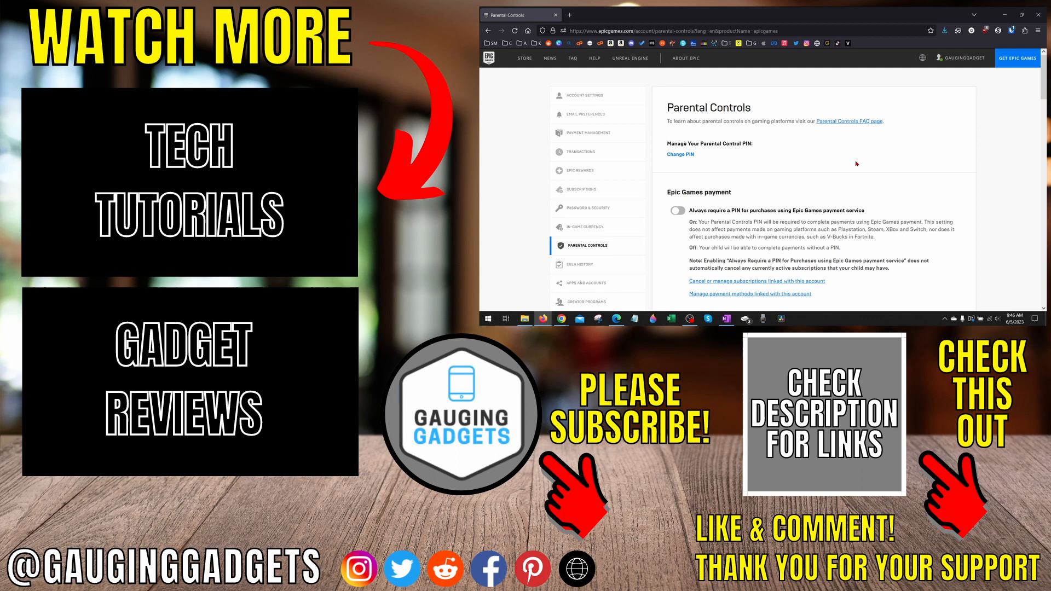
pyautogui.moveTo(866, 162)
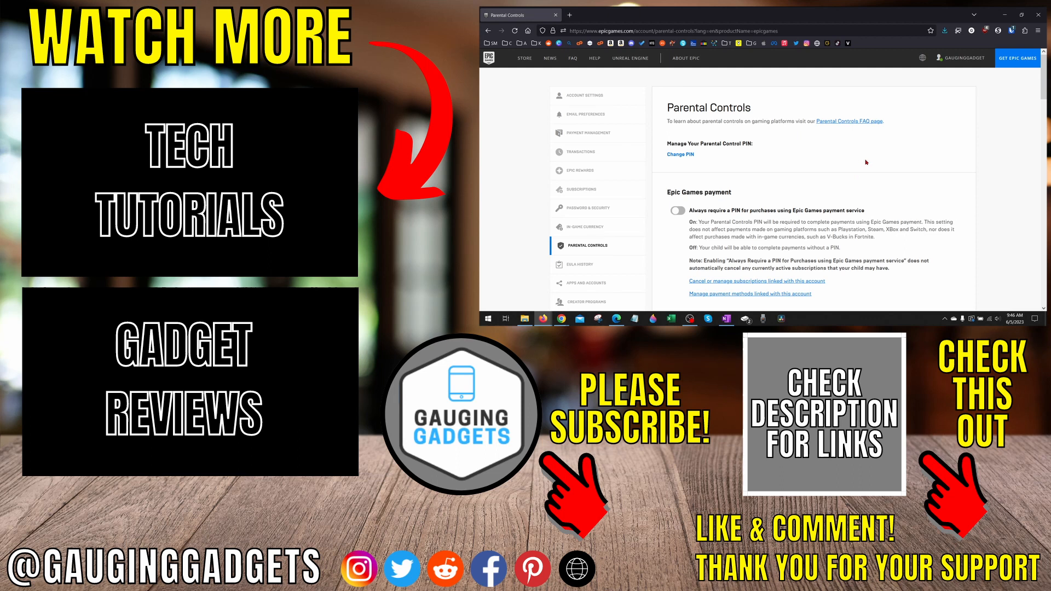